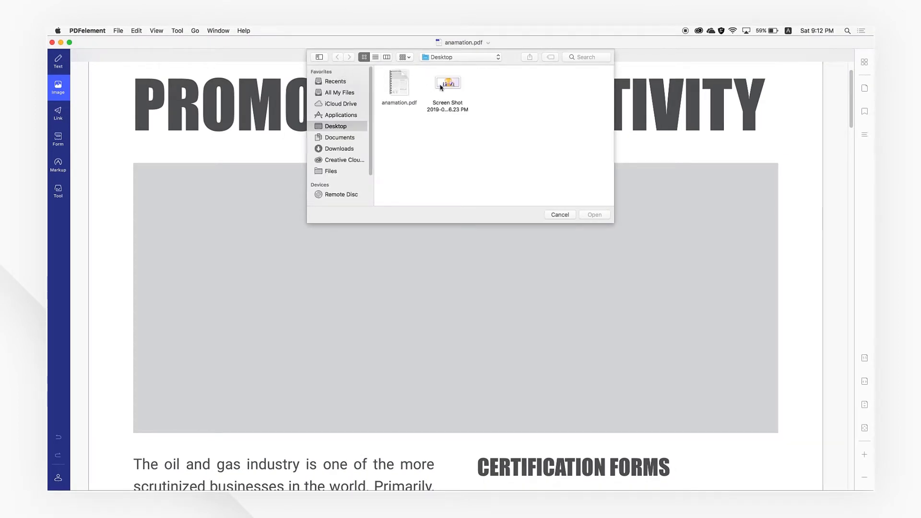
Step: Select the trophy Screen Shot on the Desktop and insert it into the page
left_click(447, 83)
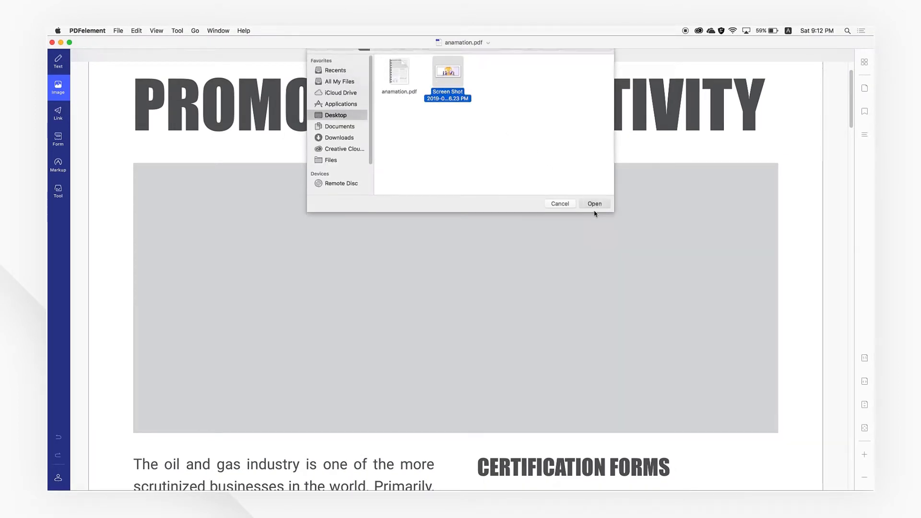
left_click(594, 204)
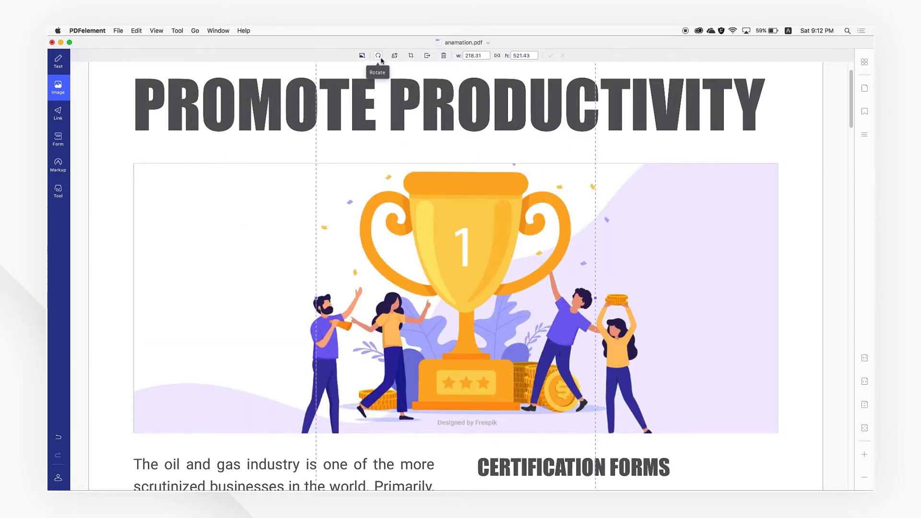
Step: Adjust the trophy image with the image toolbar so it fills the grey placeholder block
left_click(378, 56)
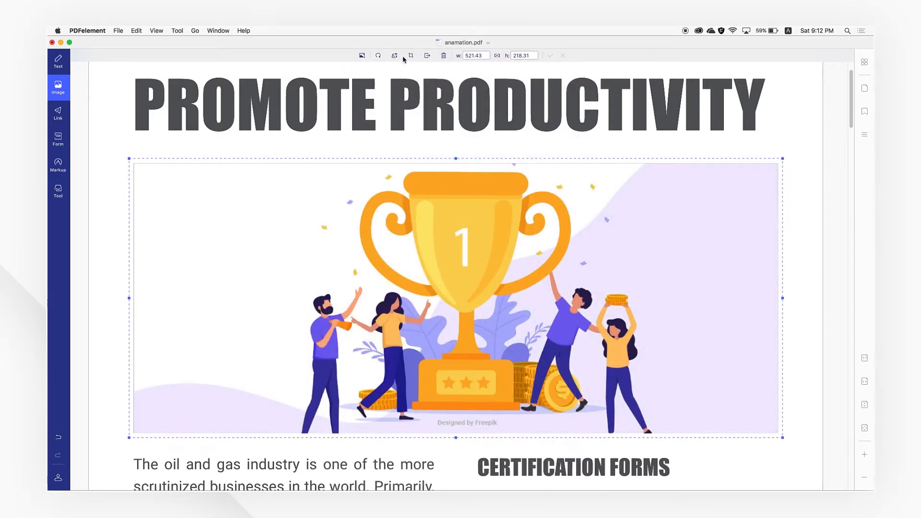
mouse_move(444, 56)
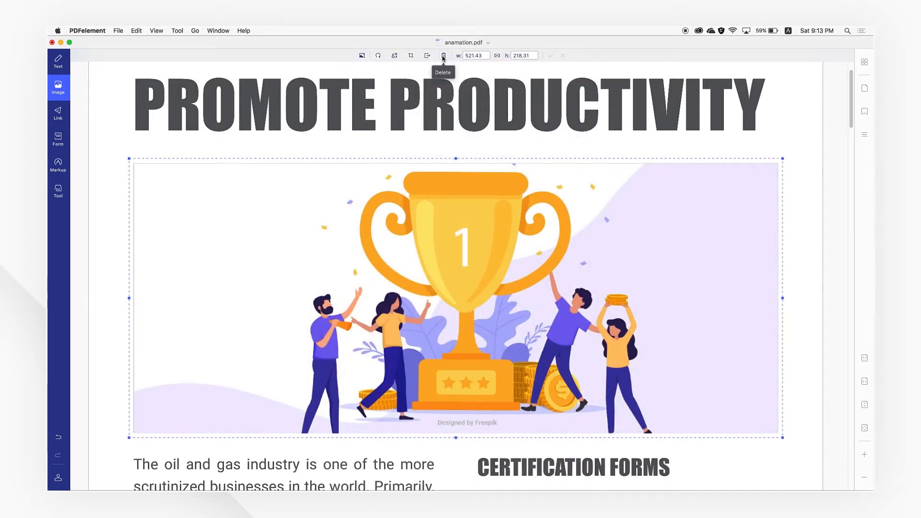
mouse_move(448, 88)
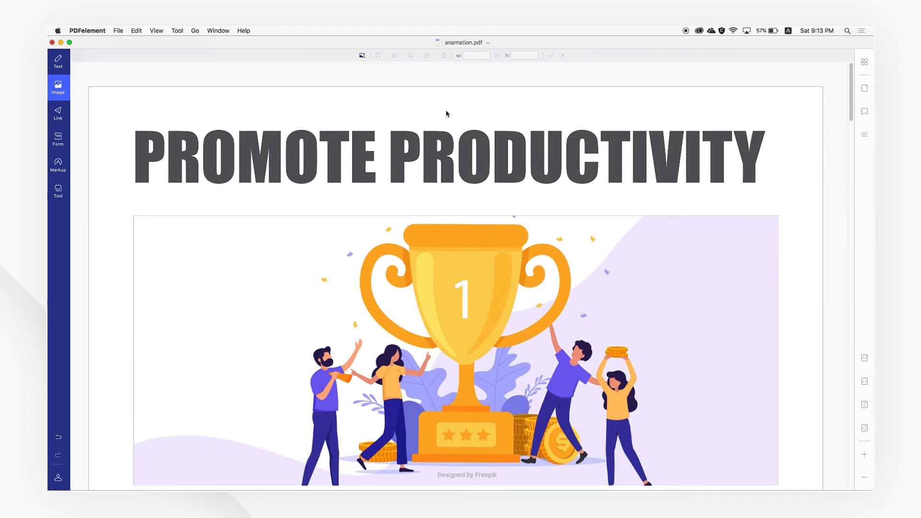
left_click(455, 350)
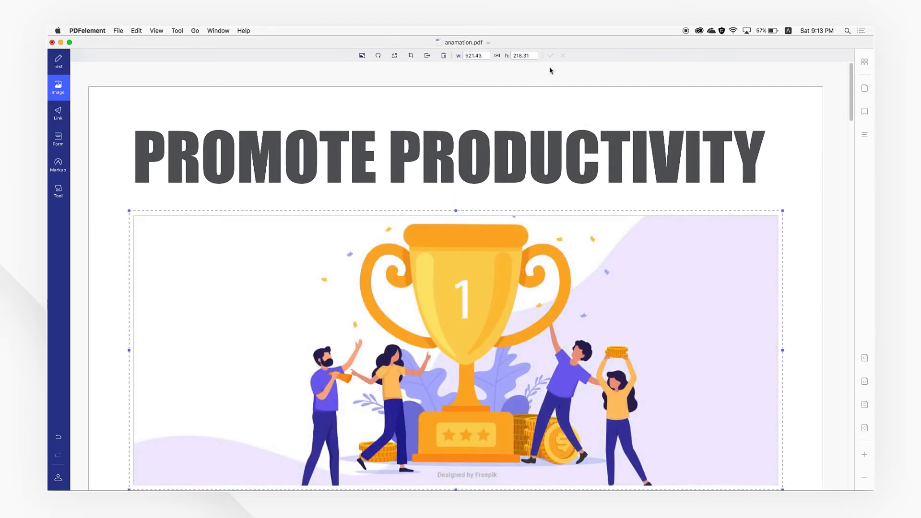